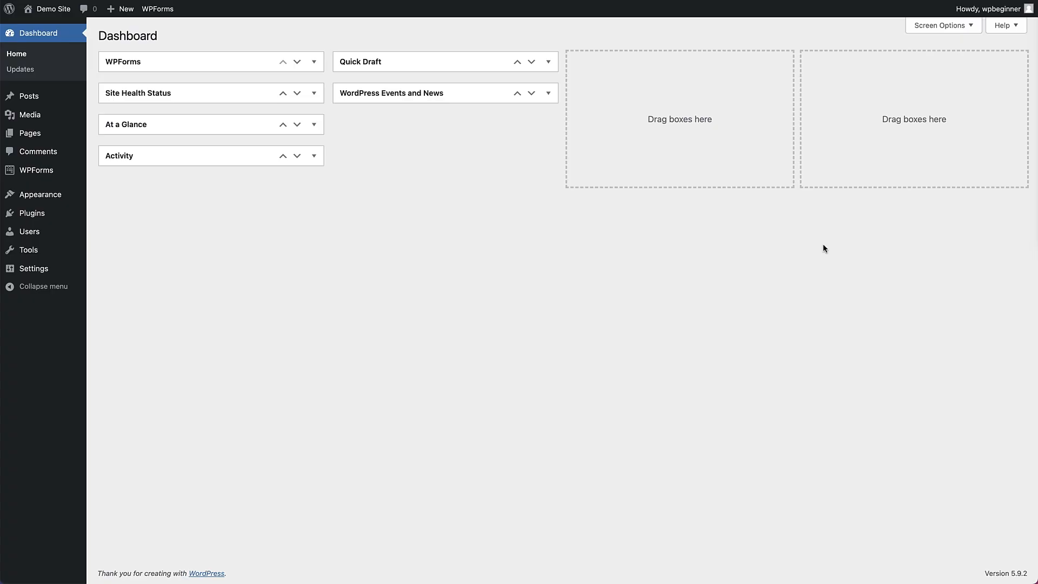
pyautogui.moveTo(705, 151)
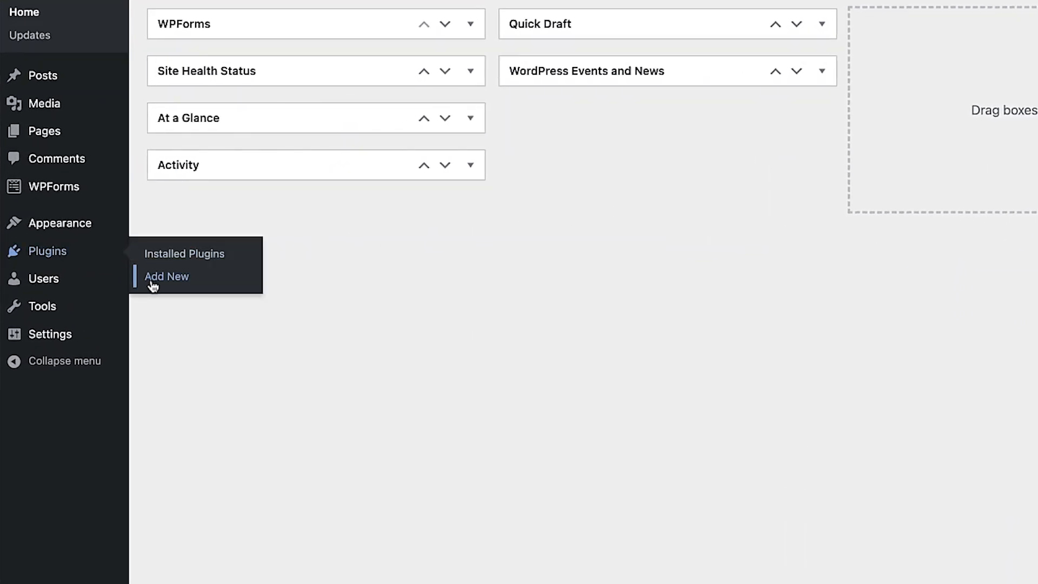
# Find 'admin menu editor' among new plugins, install it and activate it
pyautogui.click(166, 276)
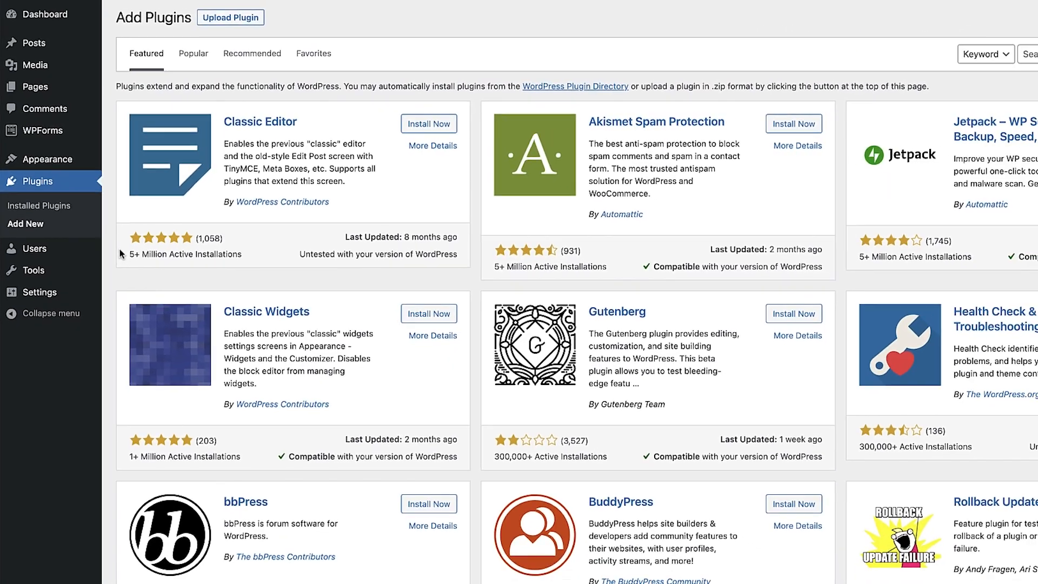
pyautogui.write('admin menu editor')
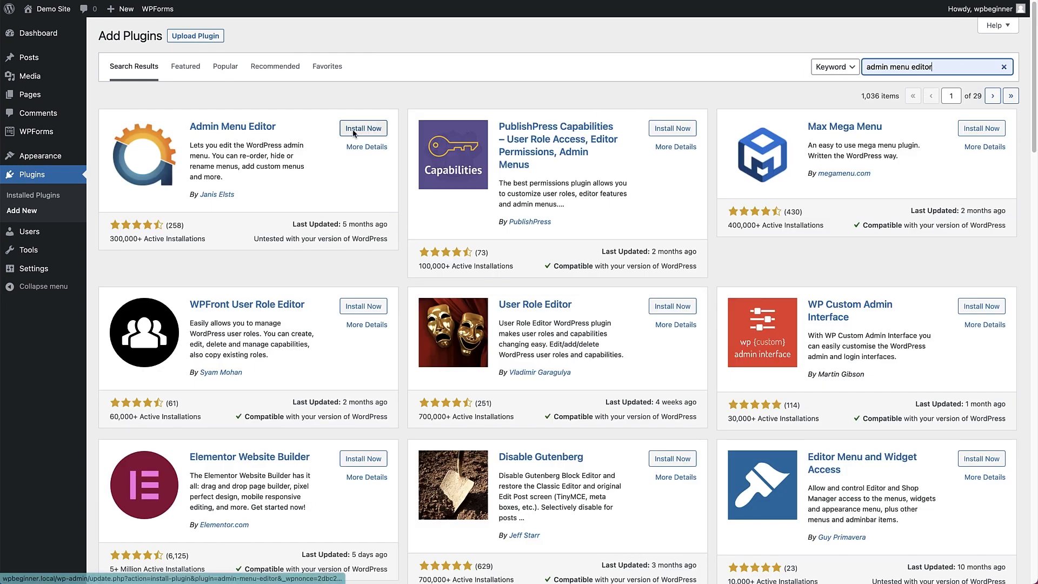
pyautogui.click(363, 128)
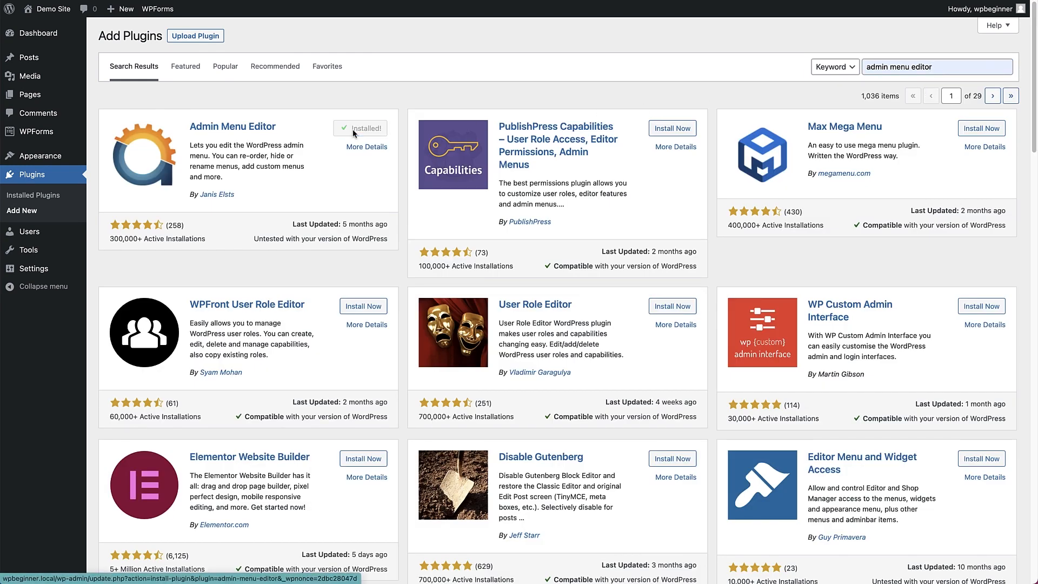
pyautogui.click(360, 128)
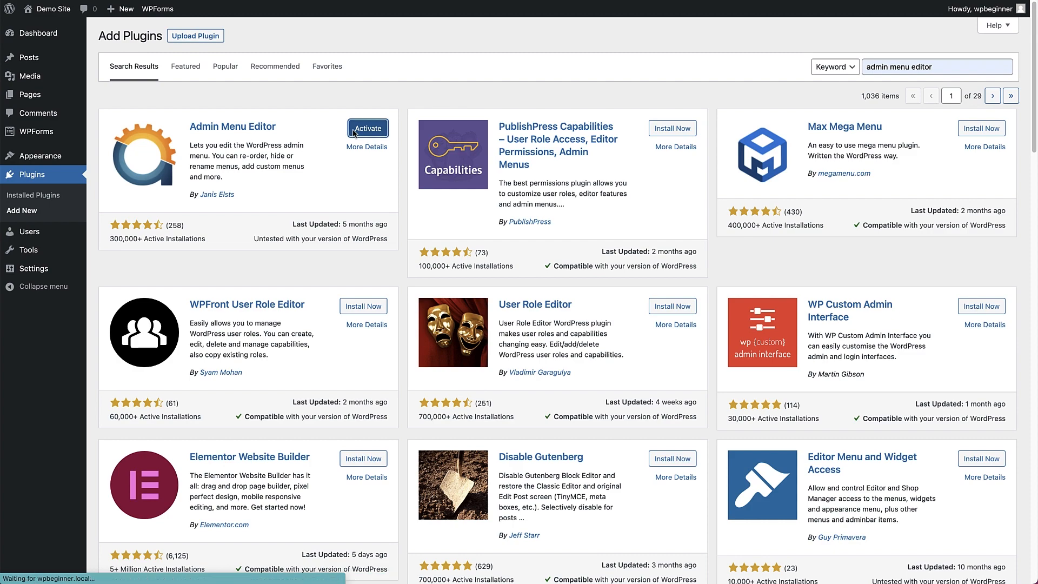
pyautogui.click(366, 128)
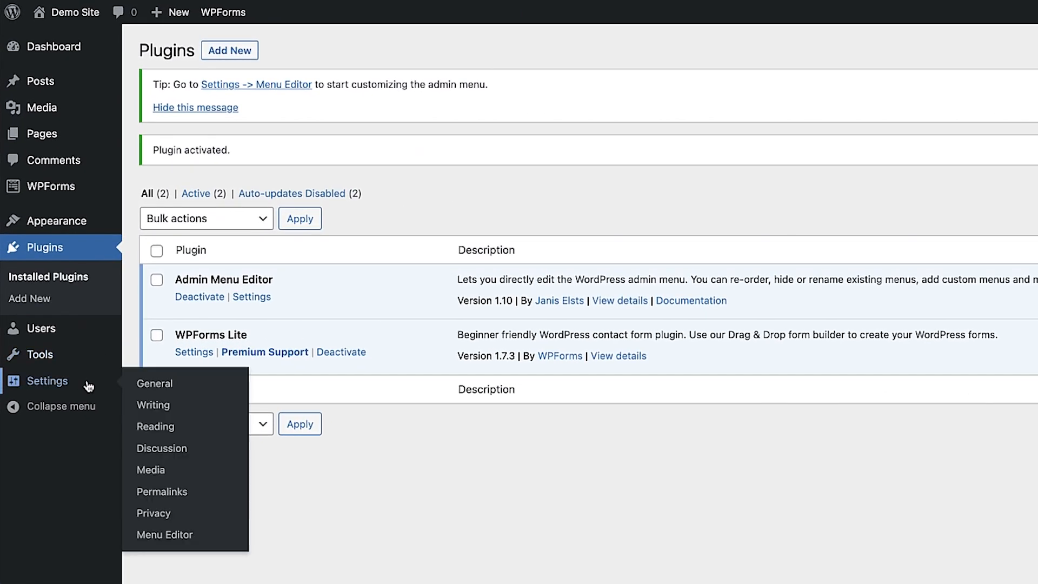
pyautogui.moveTo(164, 535)
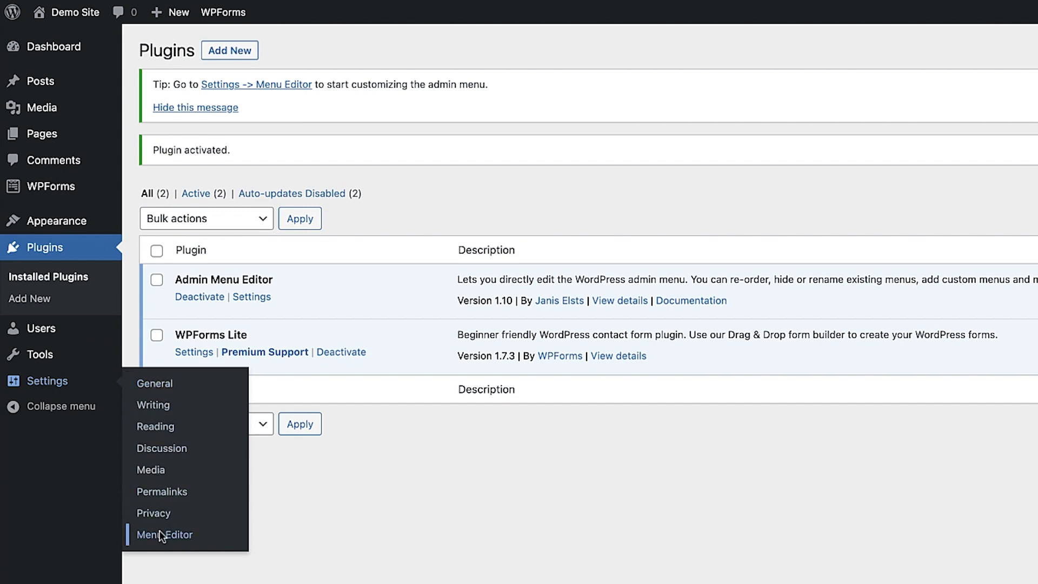
# Go to the Admin Menu Editor's Menu Editor page under Settings
pyautogui.click(165, 534)
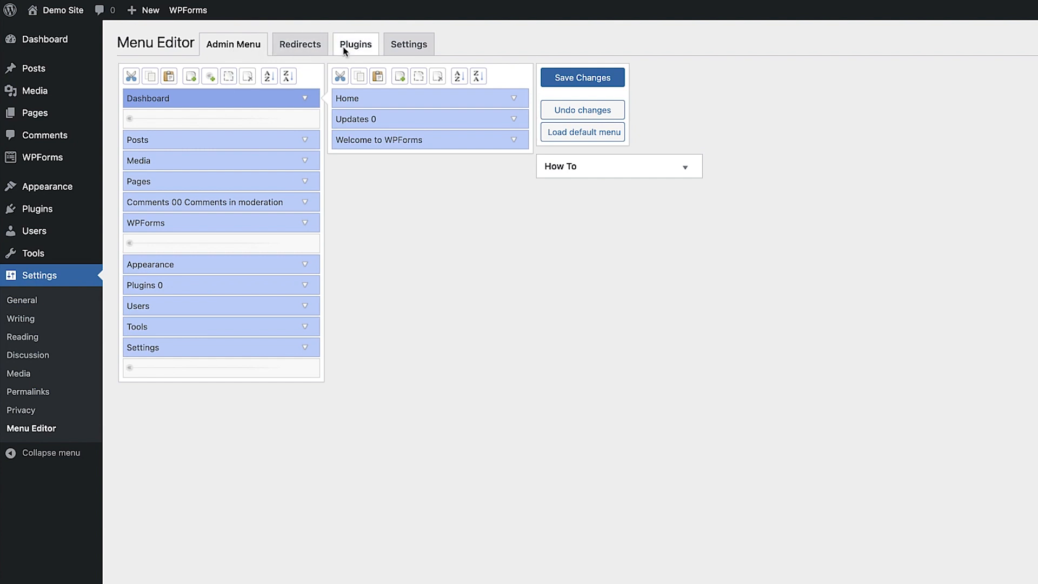
pyautogui.moveTo(497, 271)
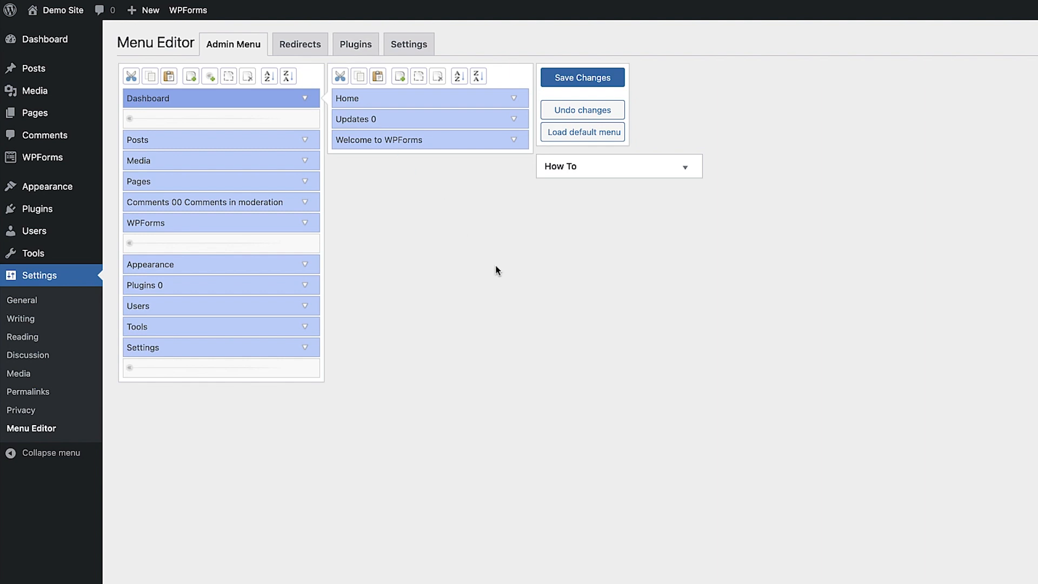
pyautogui.moveTo(159, 233)
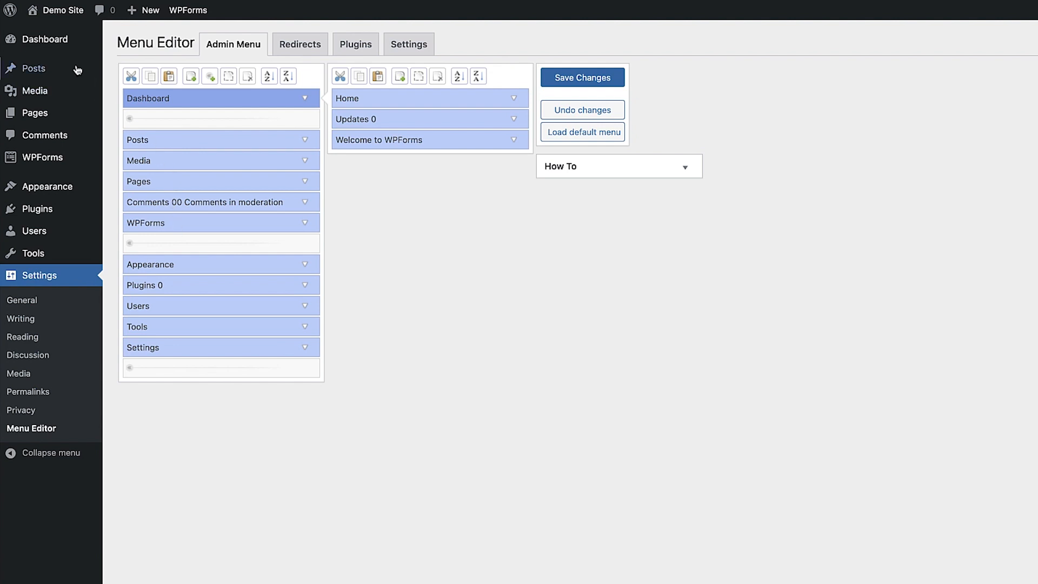
pyautogui.moveTo(45, 39)
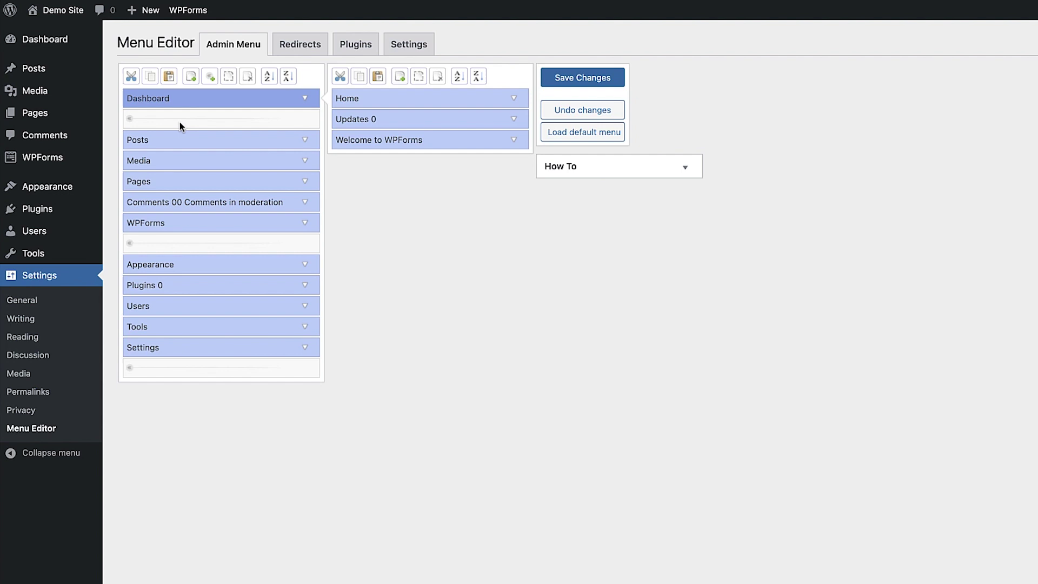
# Expand Posts to show All Posts, Add New, Categories, Tags; drag Media back below Posts
pyautogui.click(220, 139)
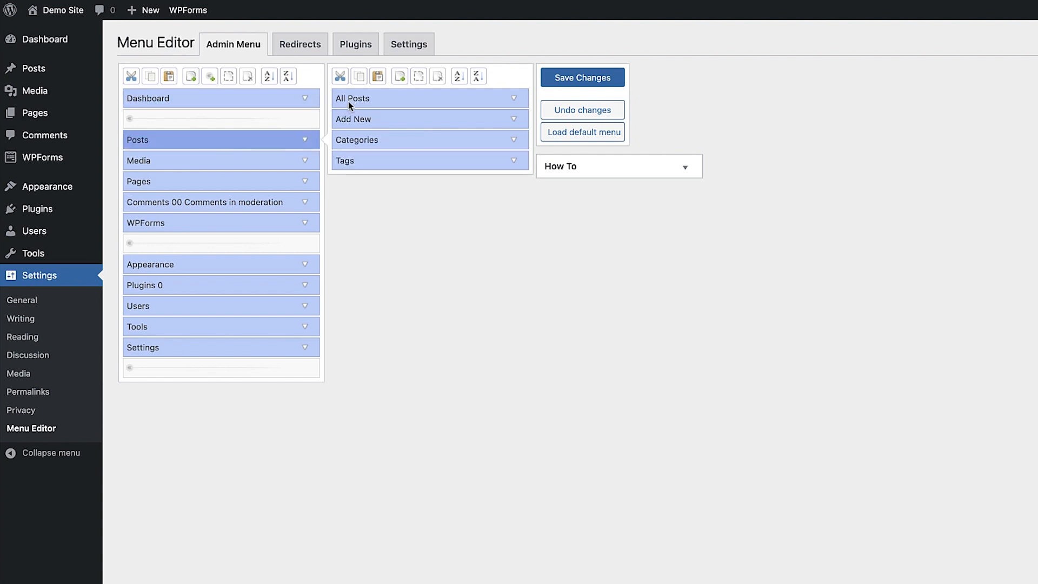
pyautogui.moveTo(356, 90)
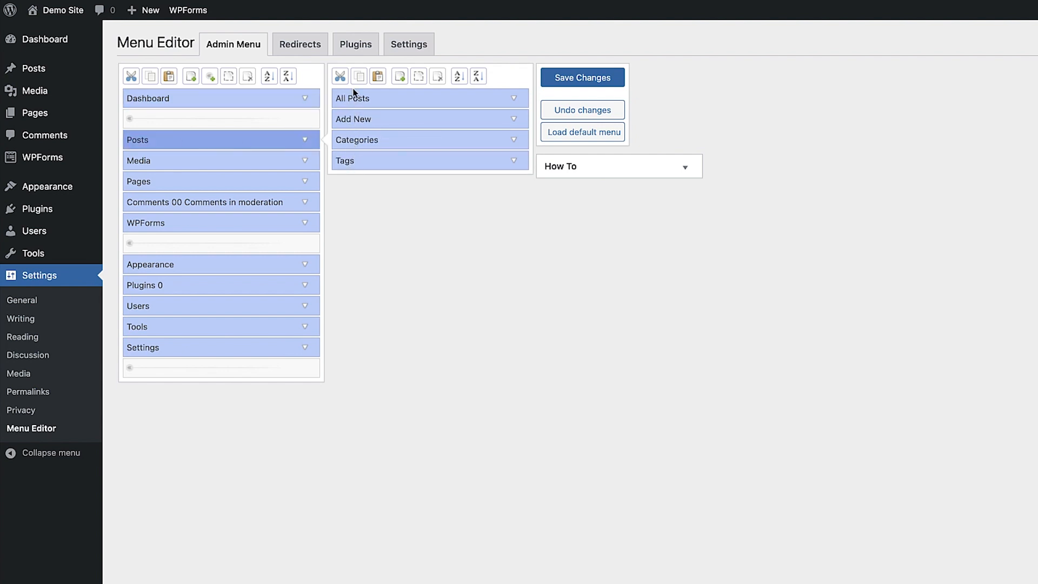
pyautogui.moveTo(358, 98)
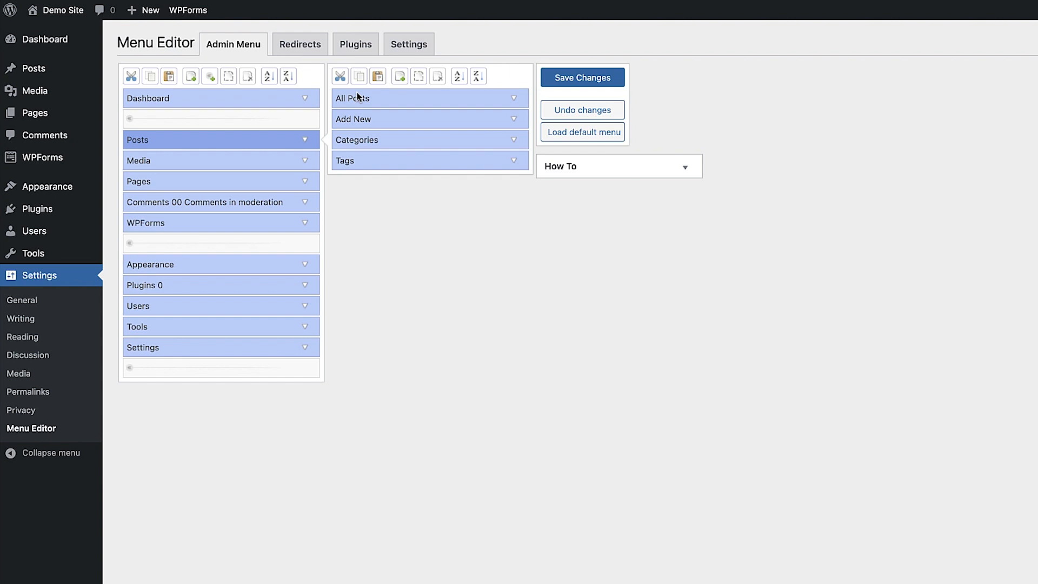
pyautogui.moveTo(273, 132)
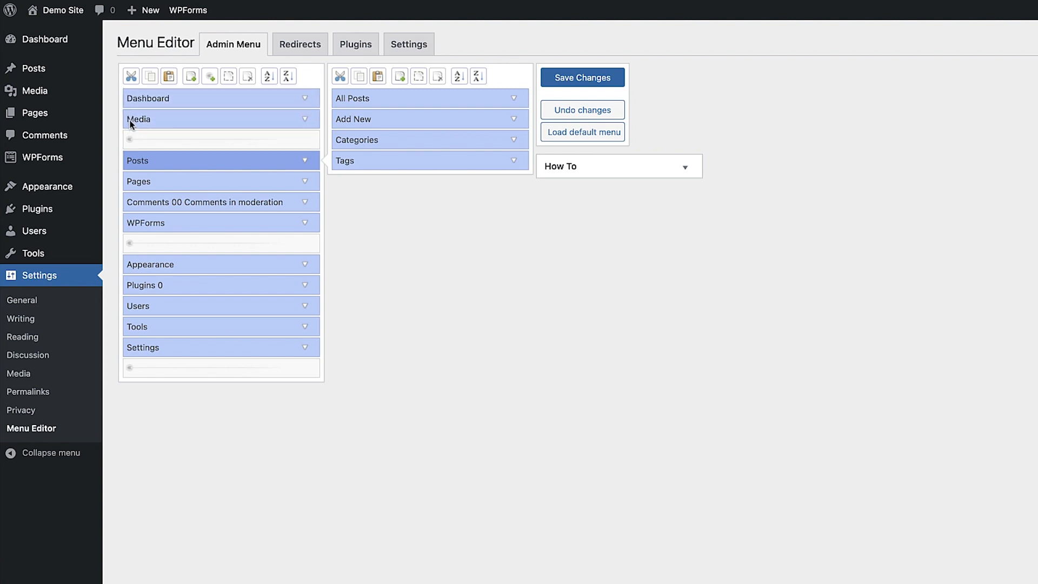
pyautogui.moveTo(138, 119); pyautogui.dragTo(138, 160)
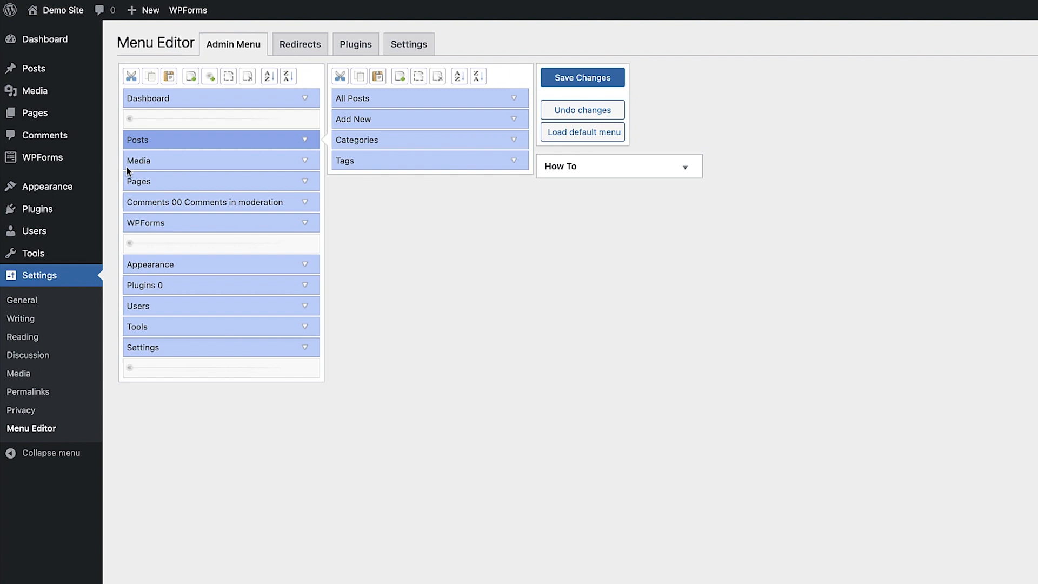
pyautogui.moveTo(193, 192)
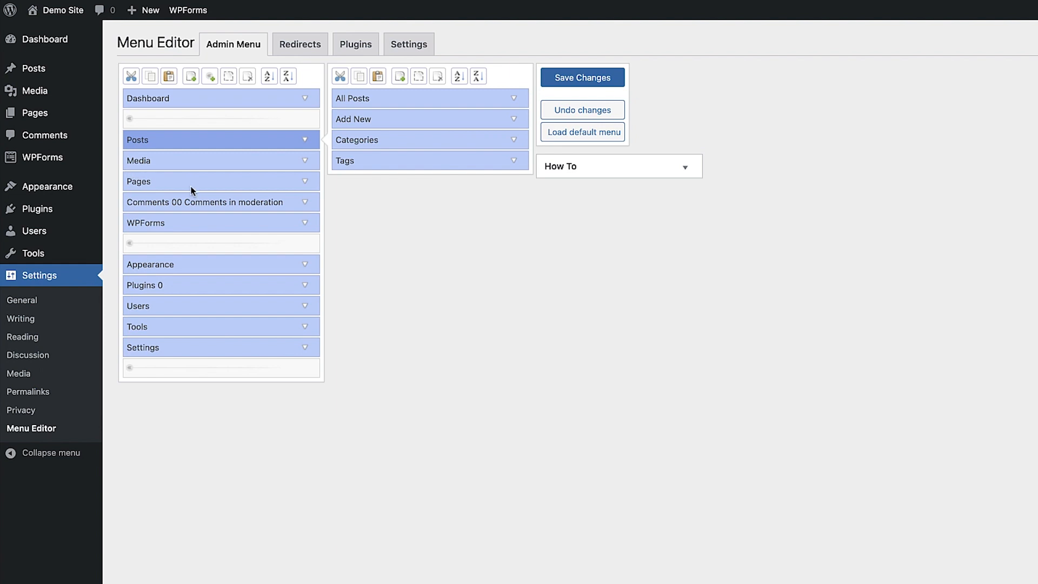
# Expand the Comments item and list the roles available as its extra capability
pyautogui.click(305, 202)
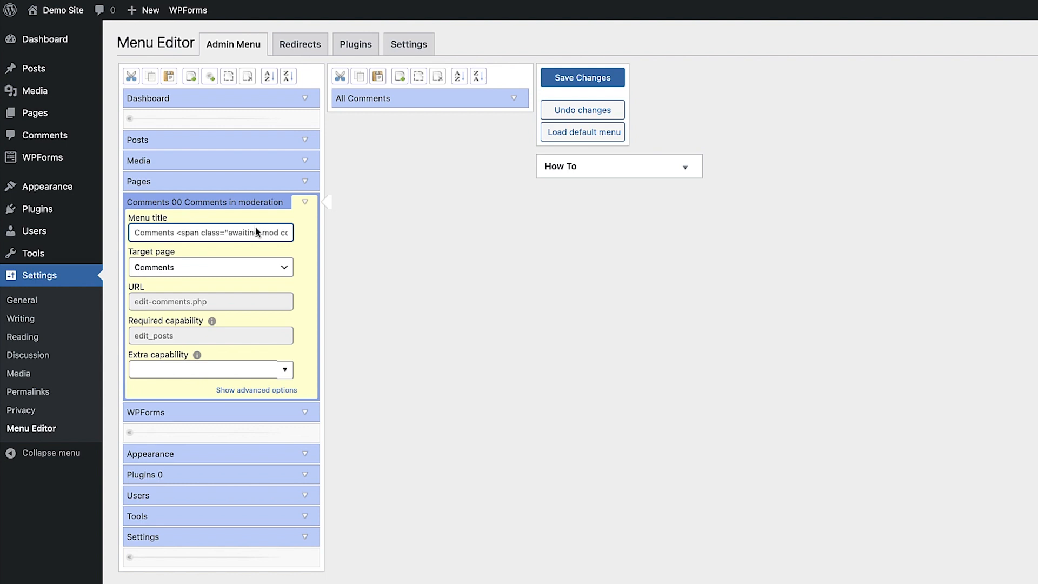
pyautogui.click(285, 369)
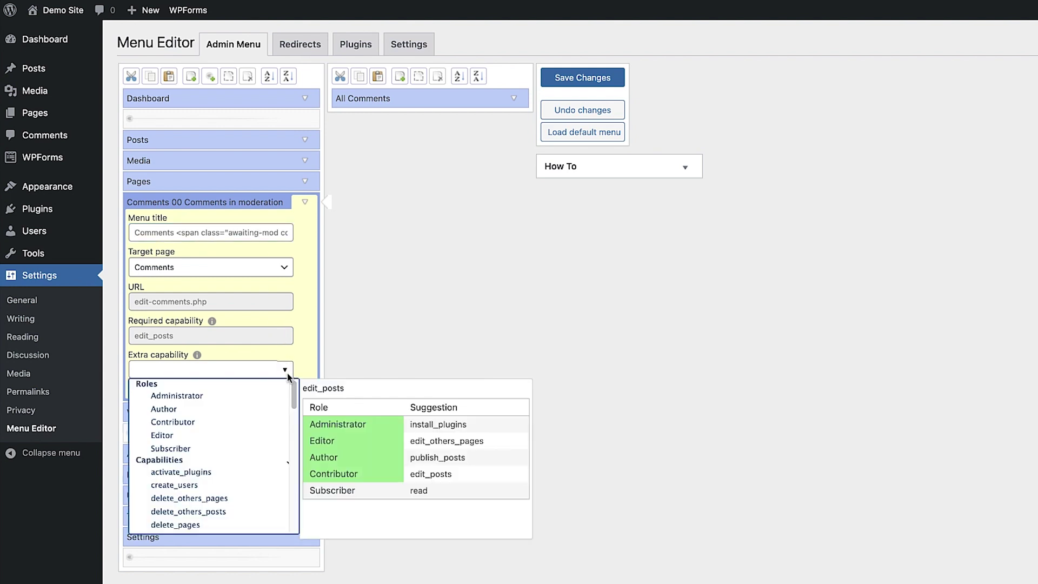
pyautogui.moveTo(335, 418)
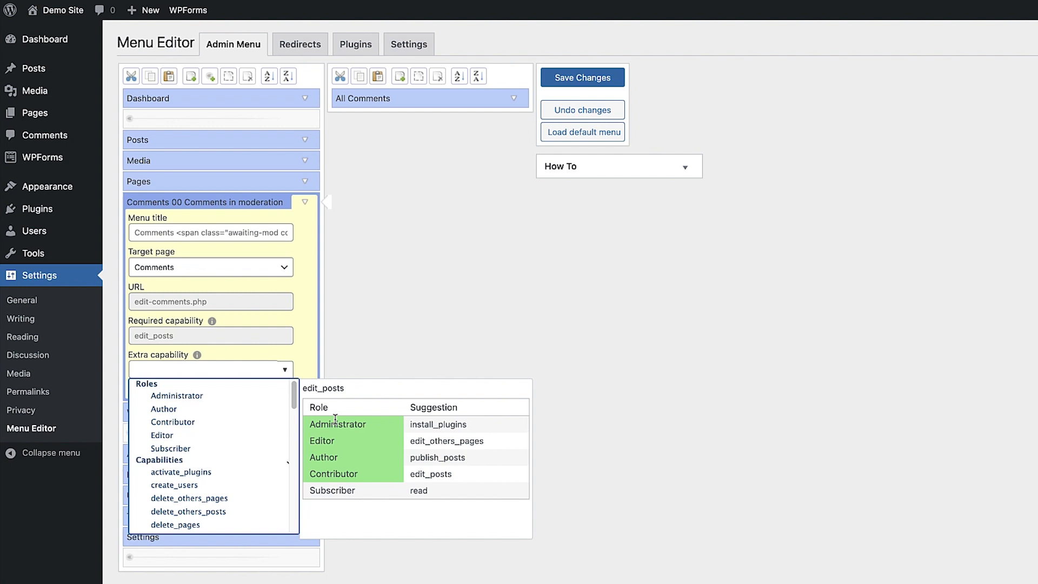
pyautogui.moveTo(340, 475)
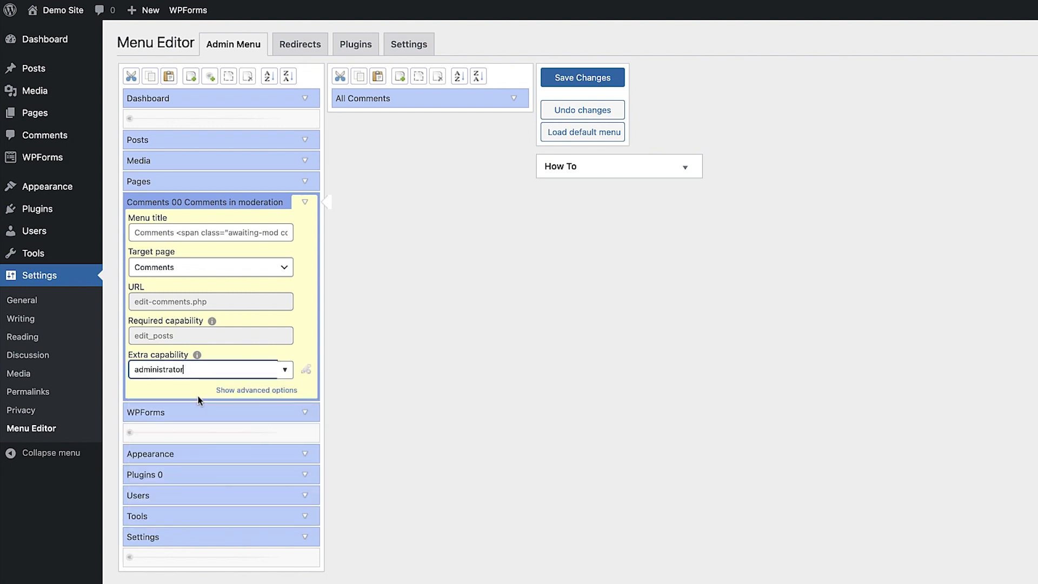
pyautogui.moveTo(454, 186)
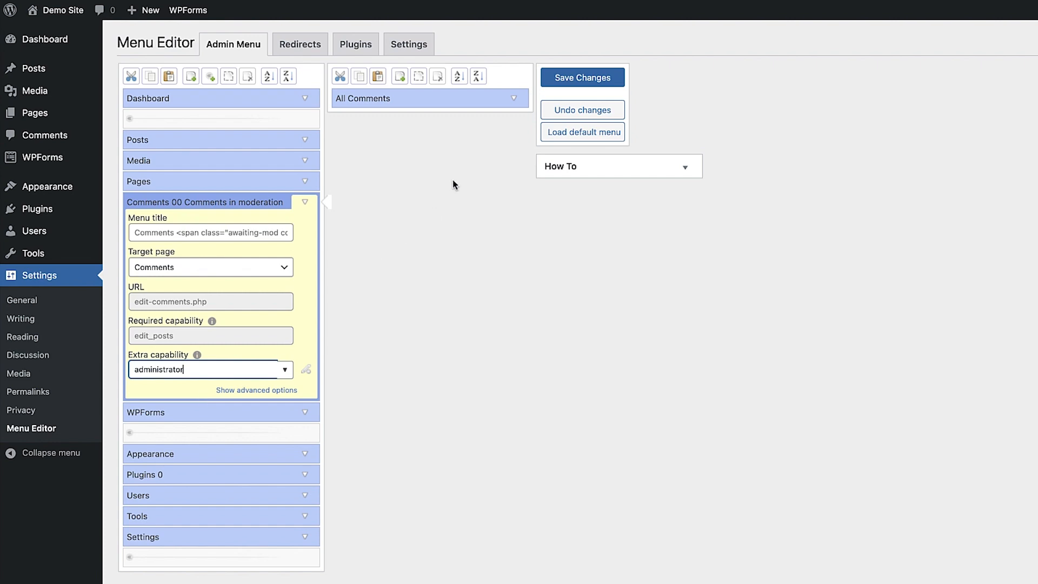
# Save the menu changes, log out of the administrator account and sign in as the editor
pyautogui.click(581, 77)
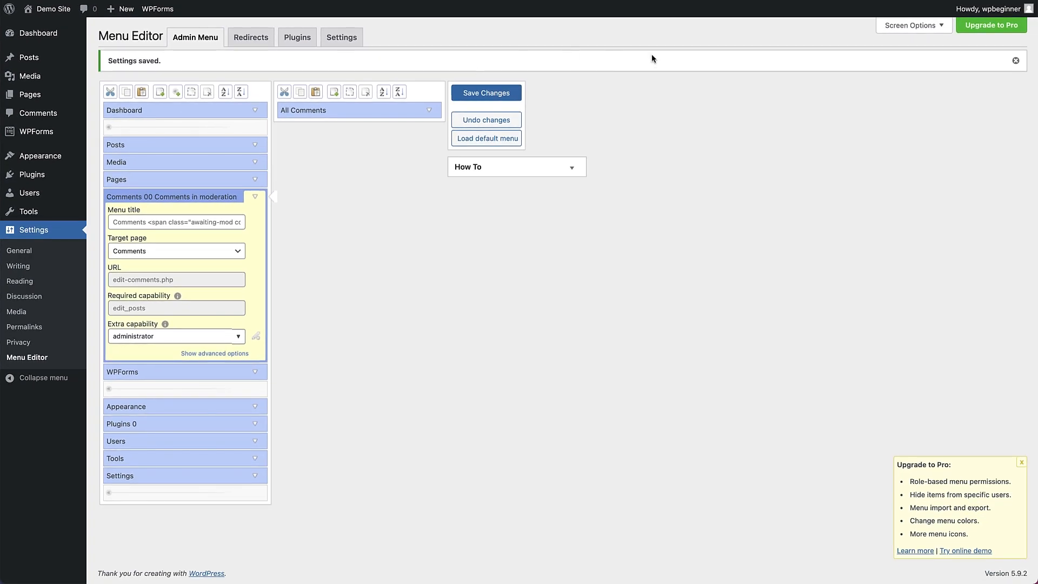
pyautogui.click(987, 9)
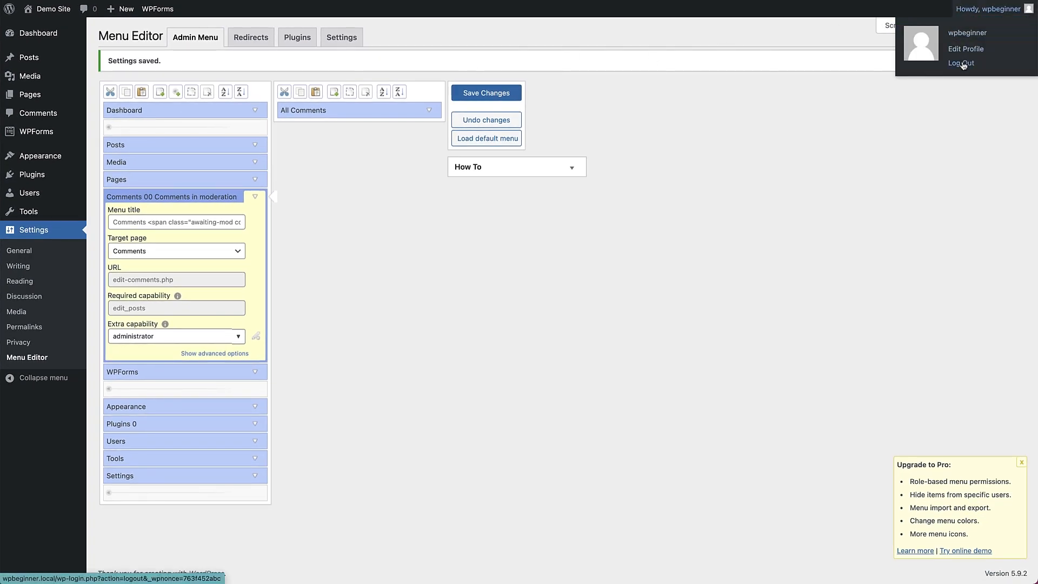
pyautogui.click(961, 63)
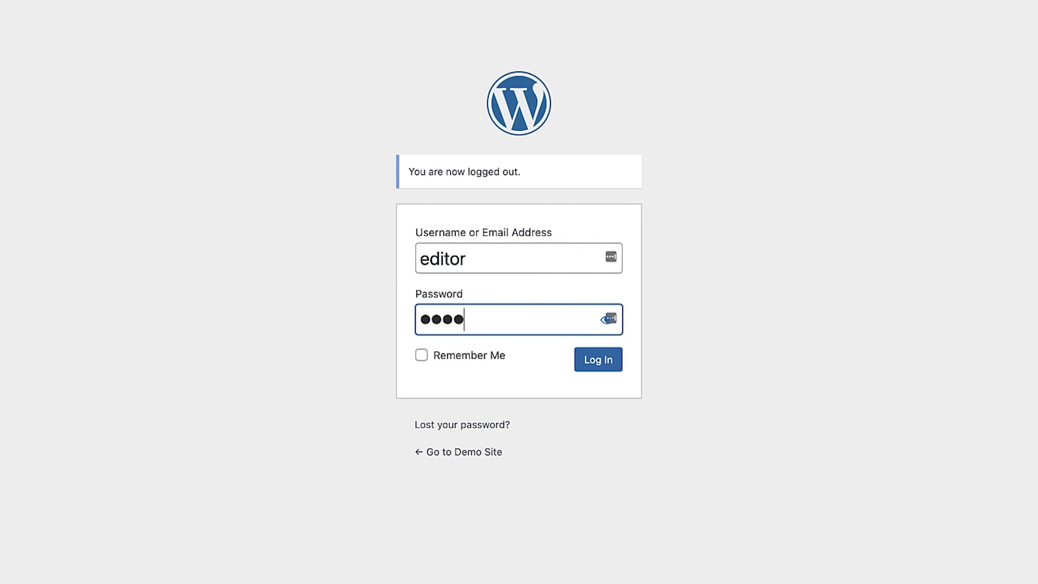
pyautogui.click(597, 360)
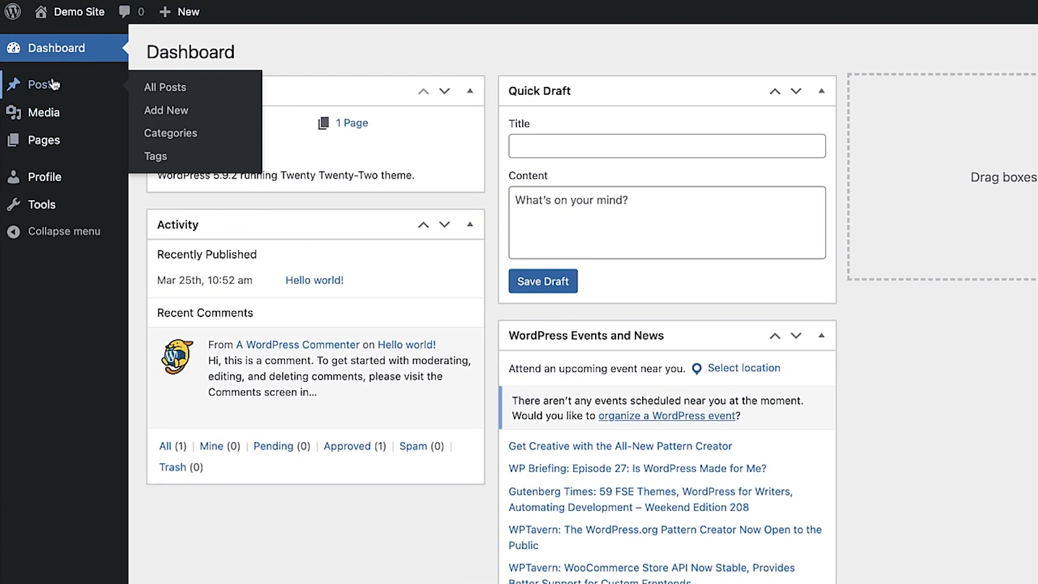